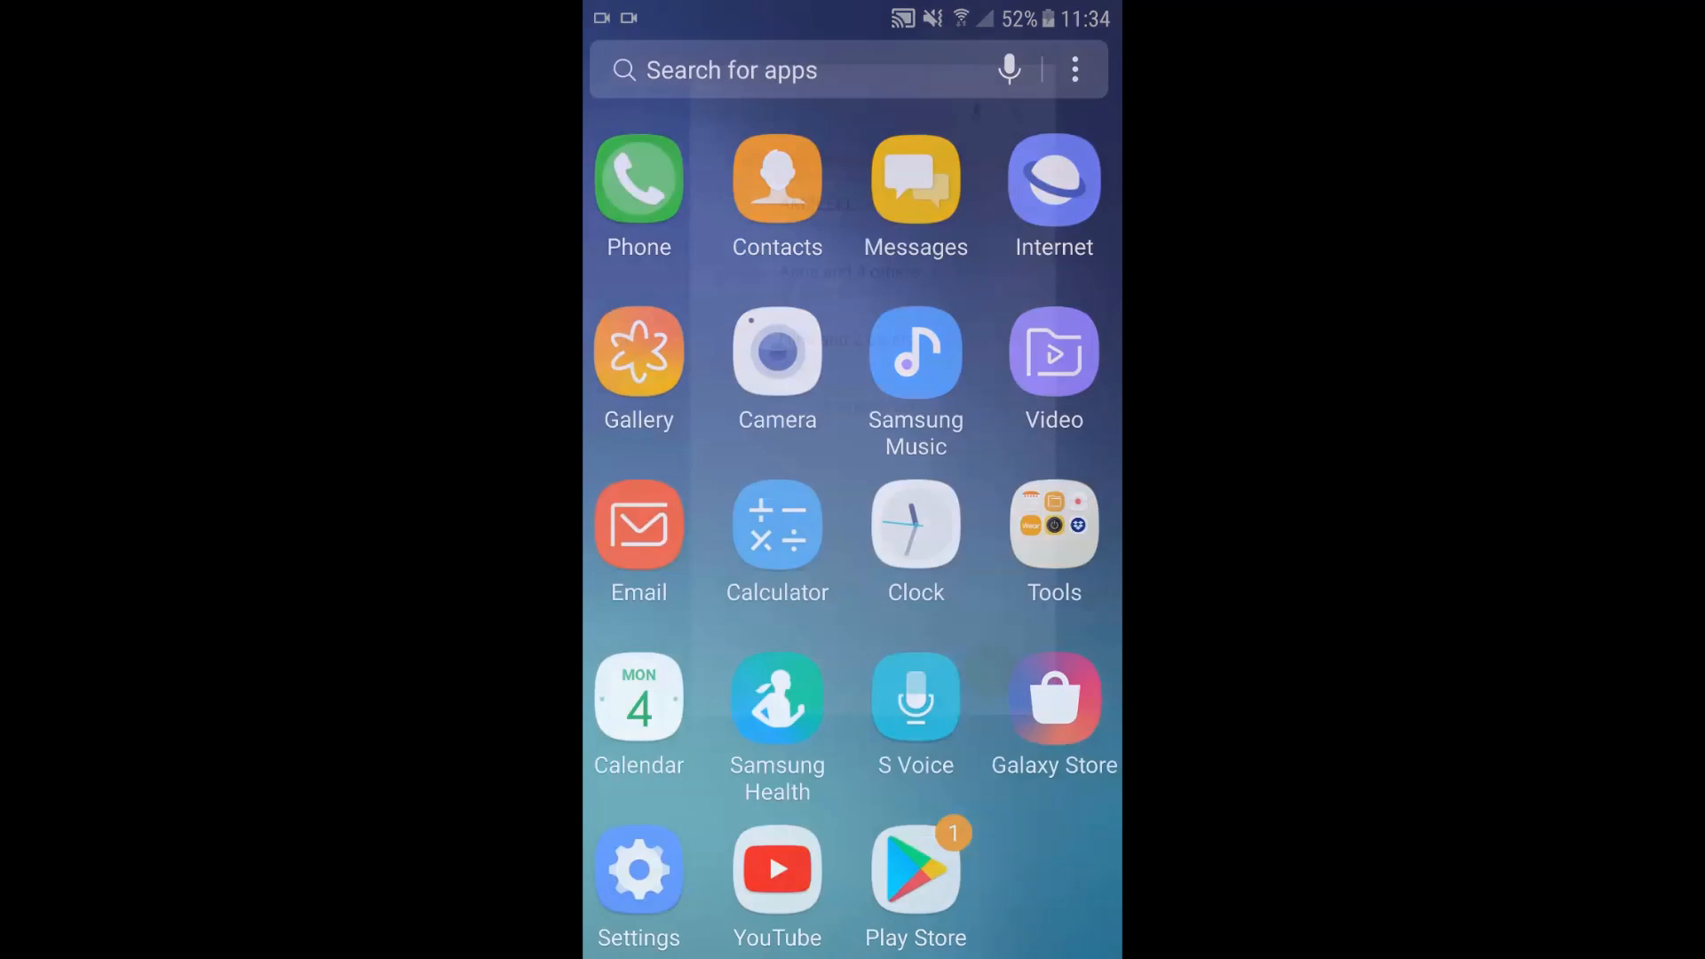
Open the group conversation with Anne and bring up options for 'Happy new year everyone'
left_click(914, 179)
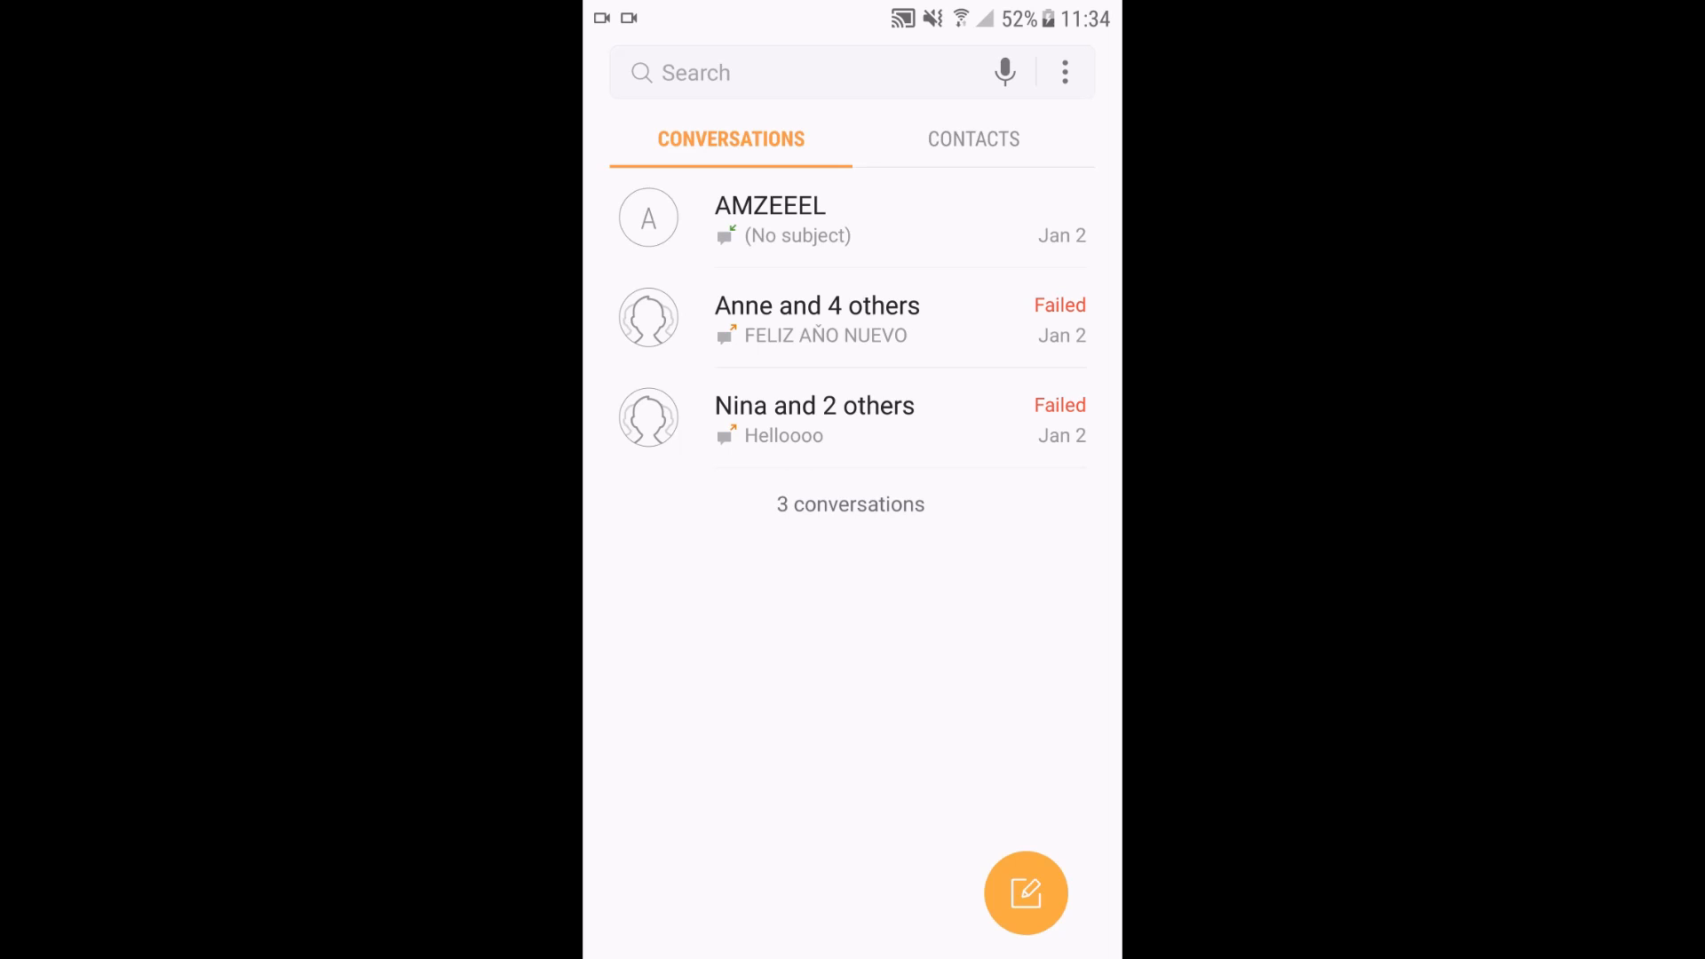
left_click(815, 317)
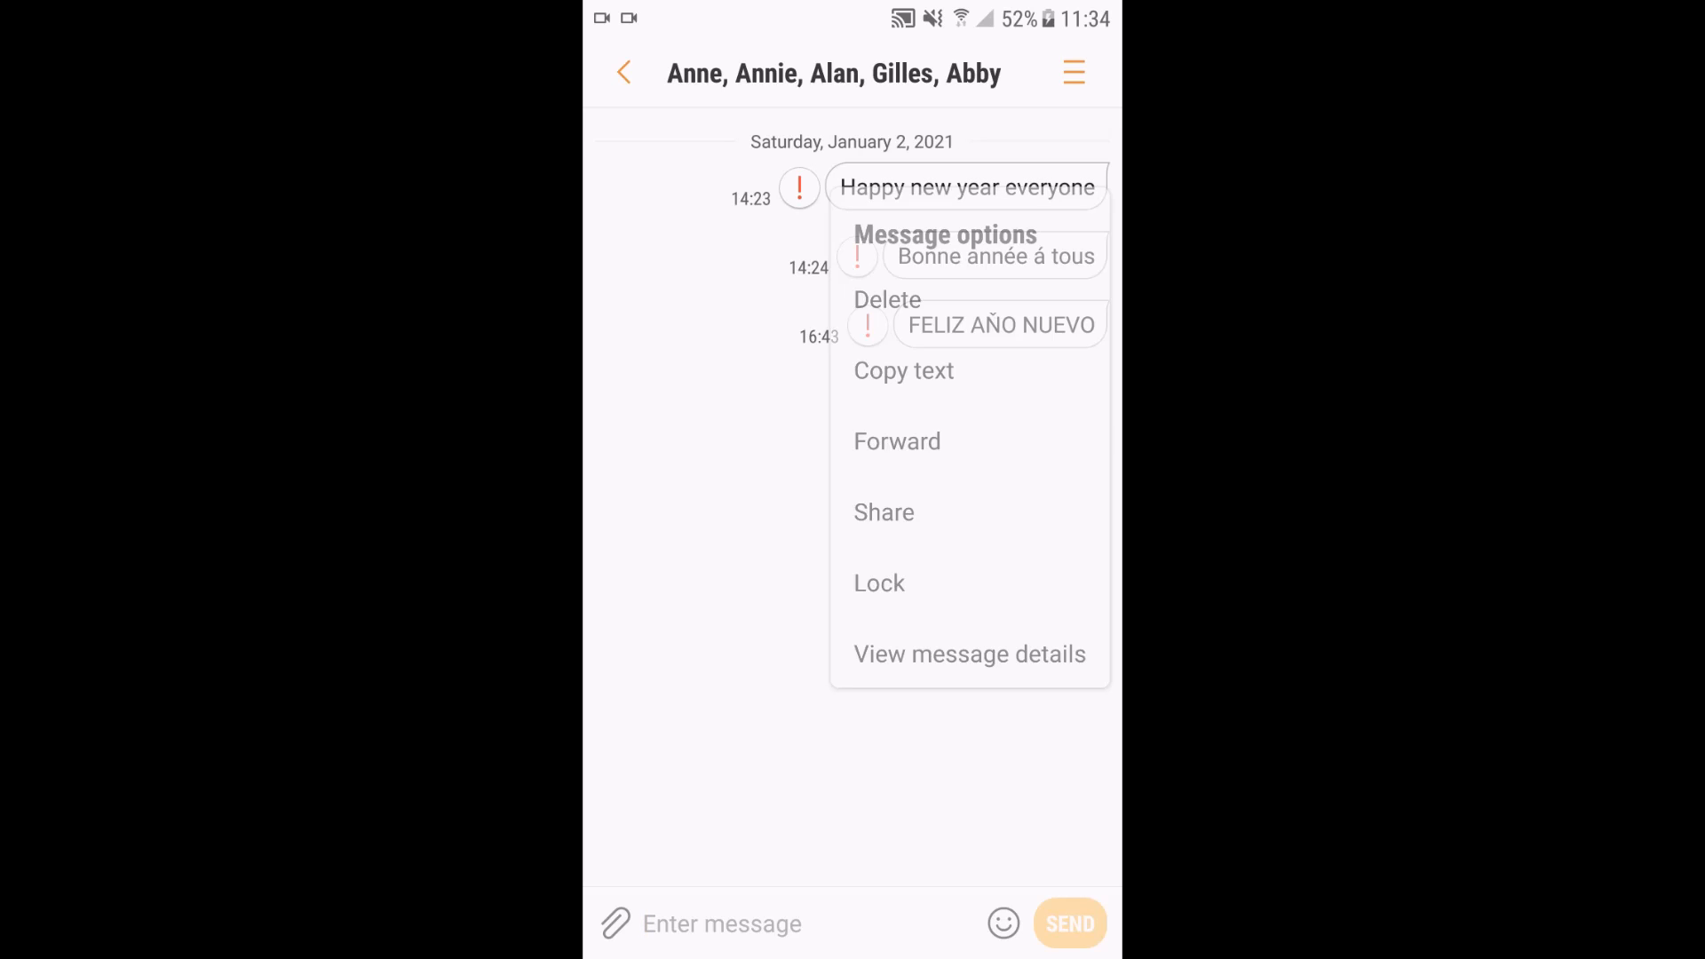
left_click(967, 233)
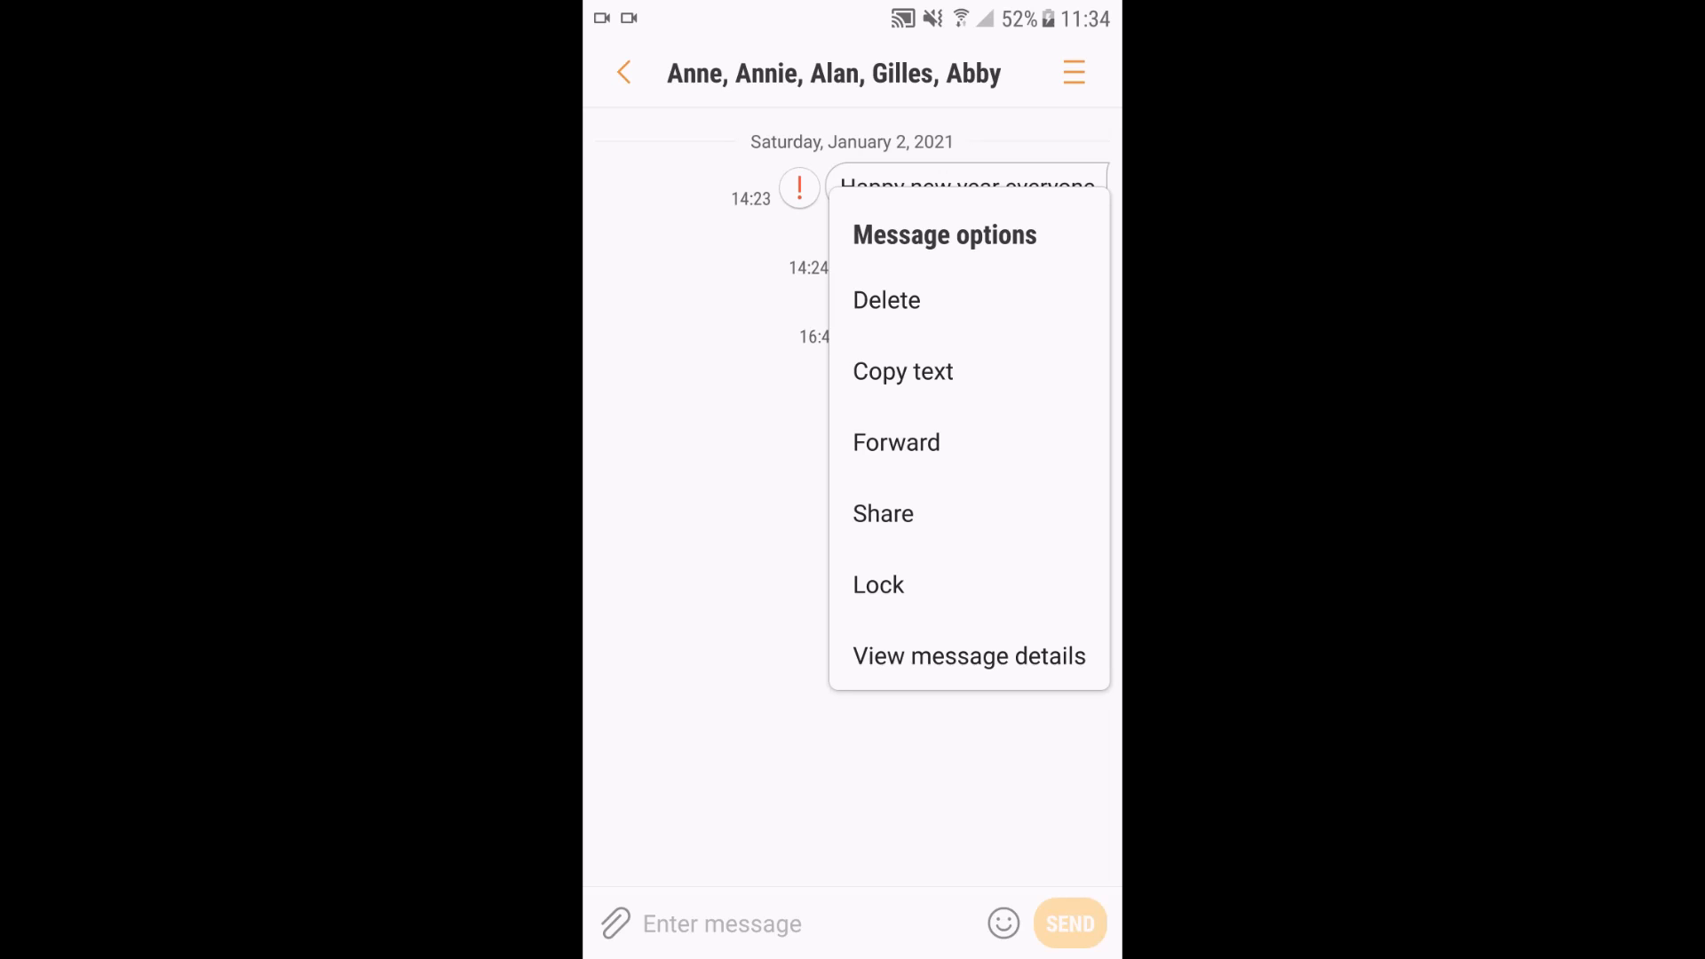
Start sharing the 'Happy new year everyone' message, then return to the app drawer
left_click(882, 513)
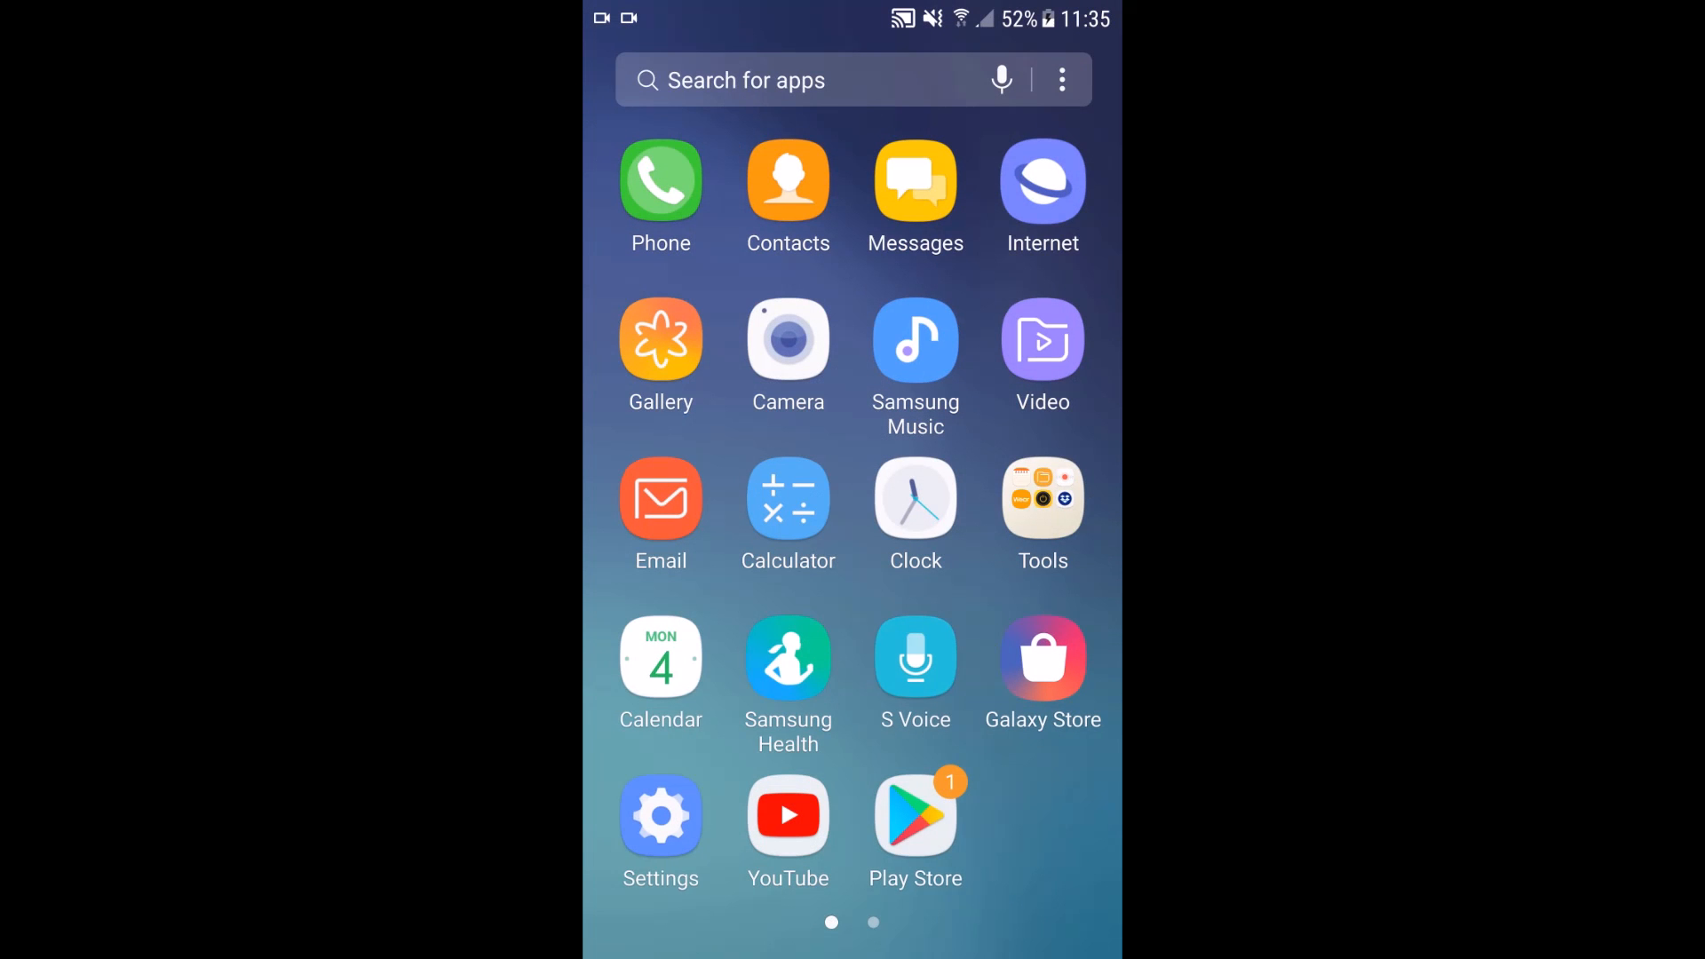
Reopen the group conversation and show options for 'Happy new year everyone' again
left_click(915, 181)
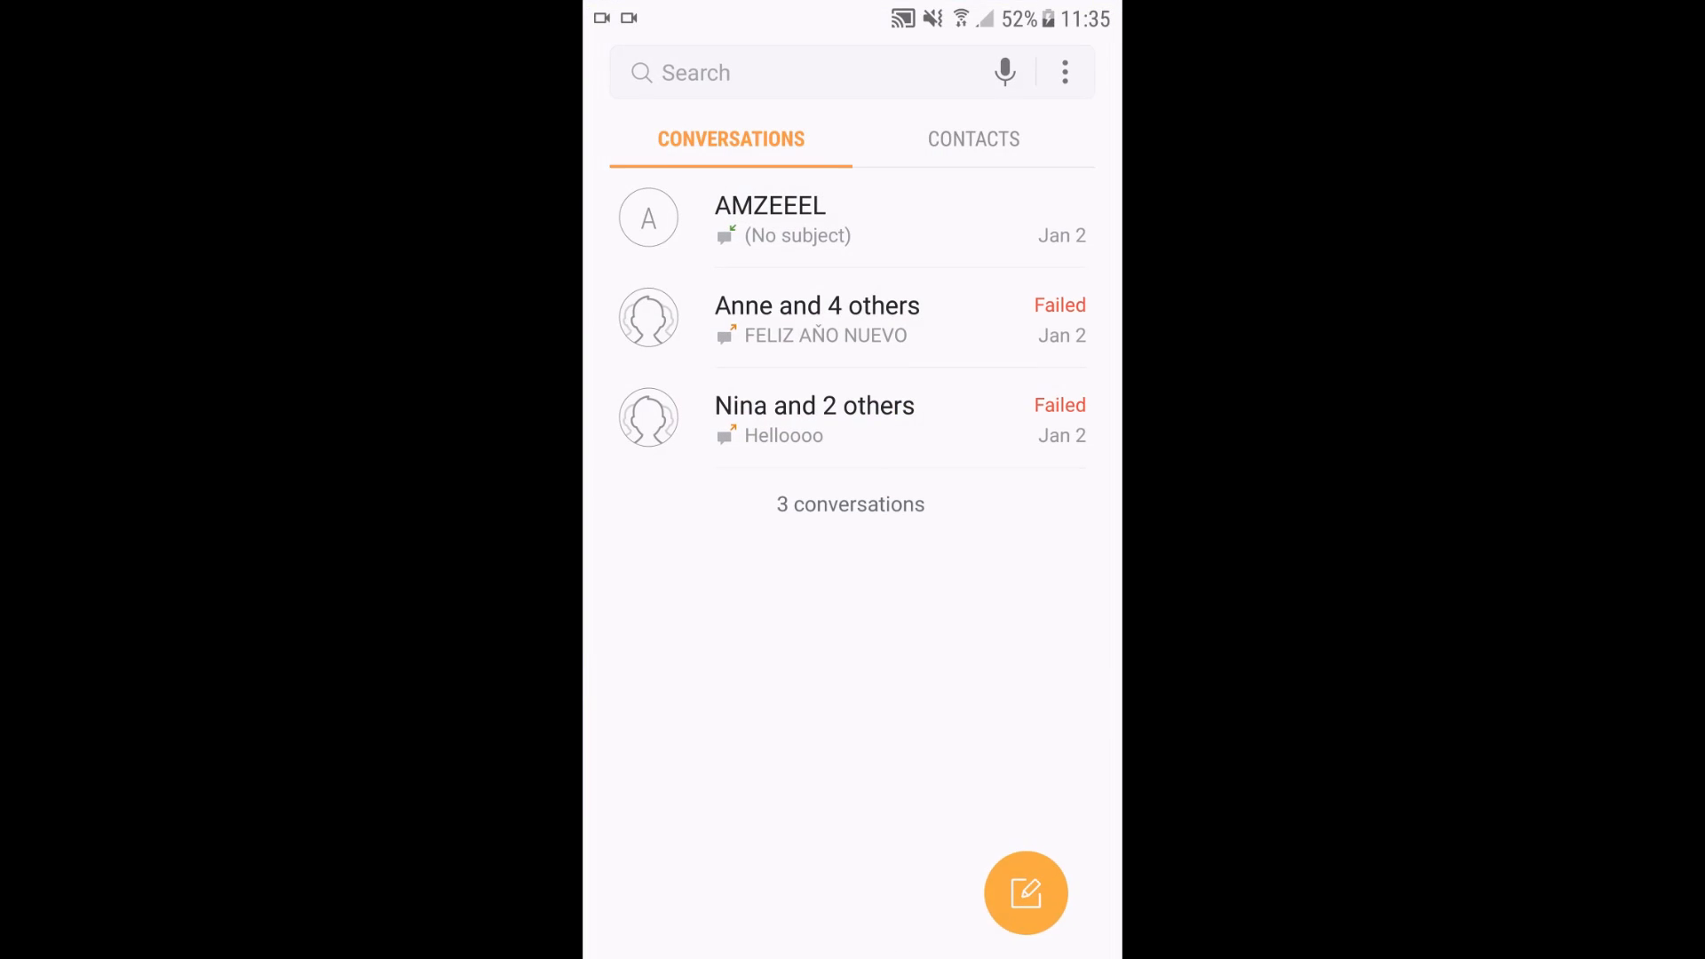
left_click(817, 319)
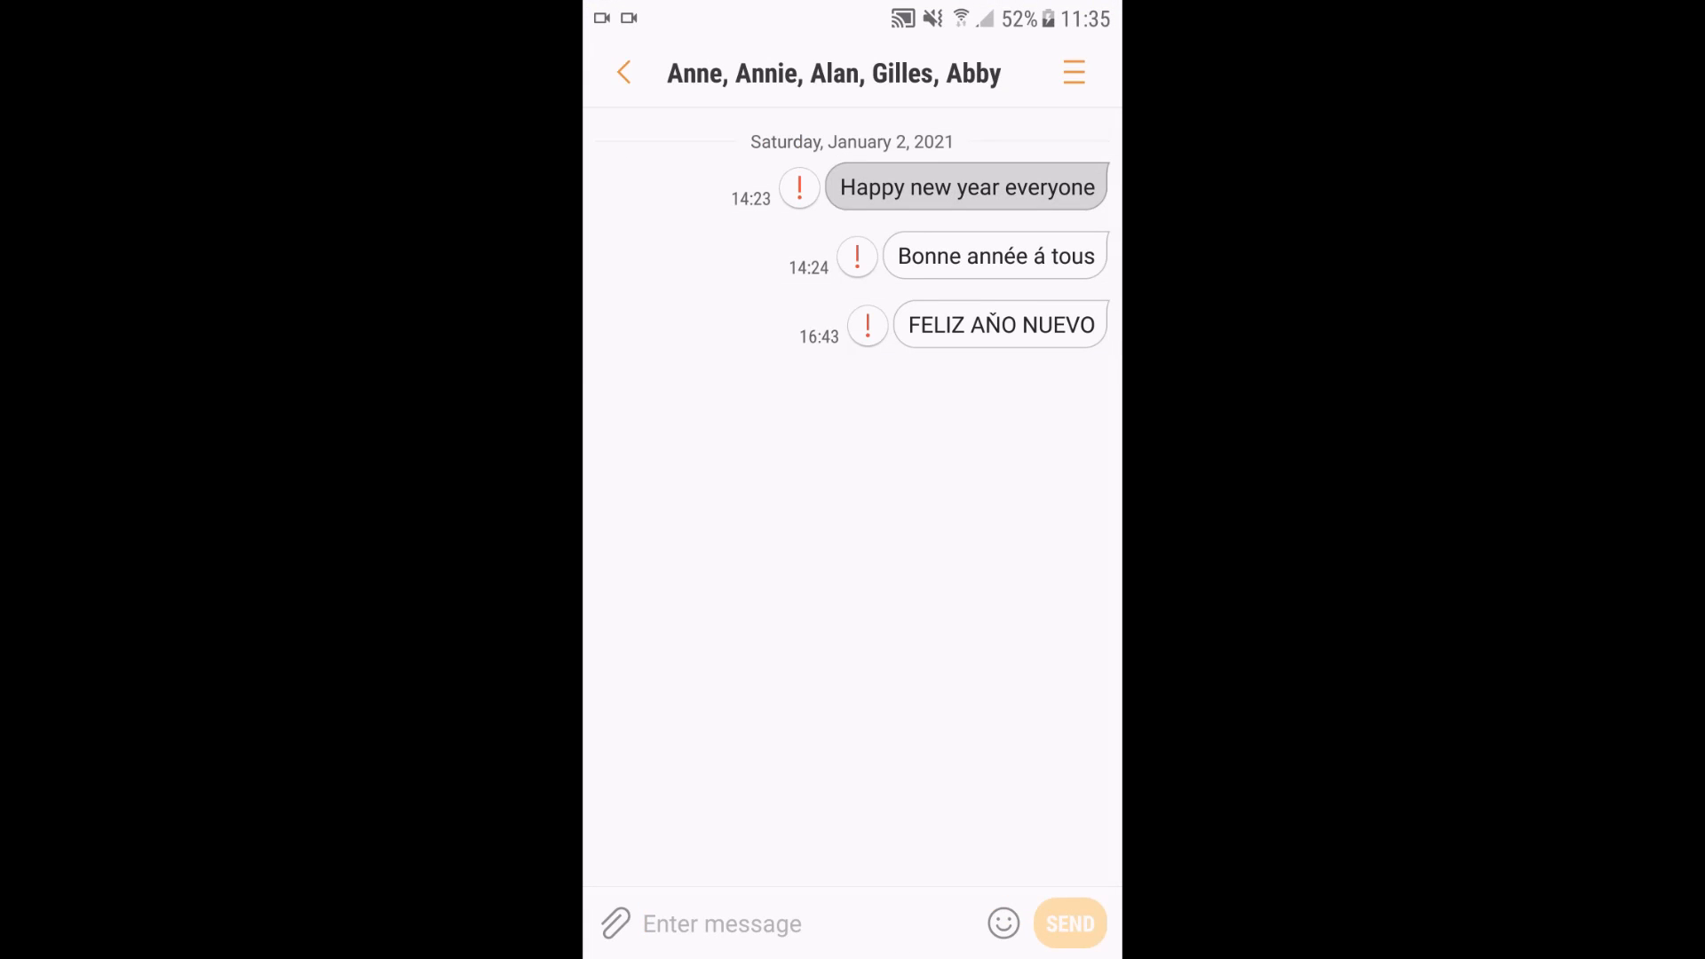
left_click(965, 186)
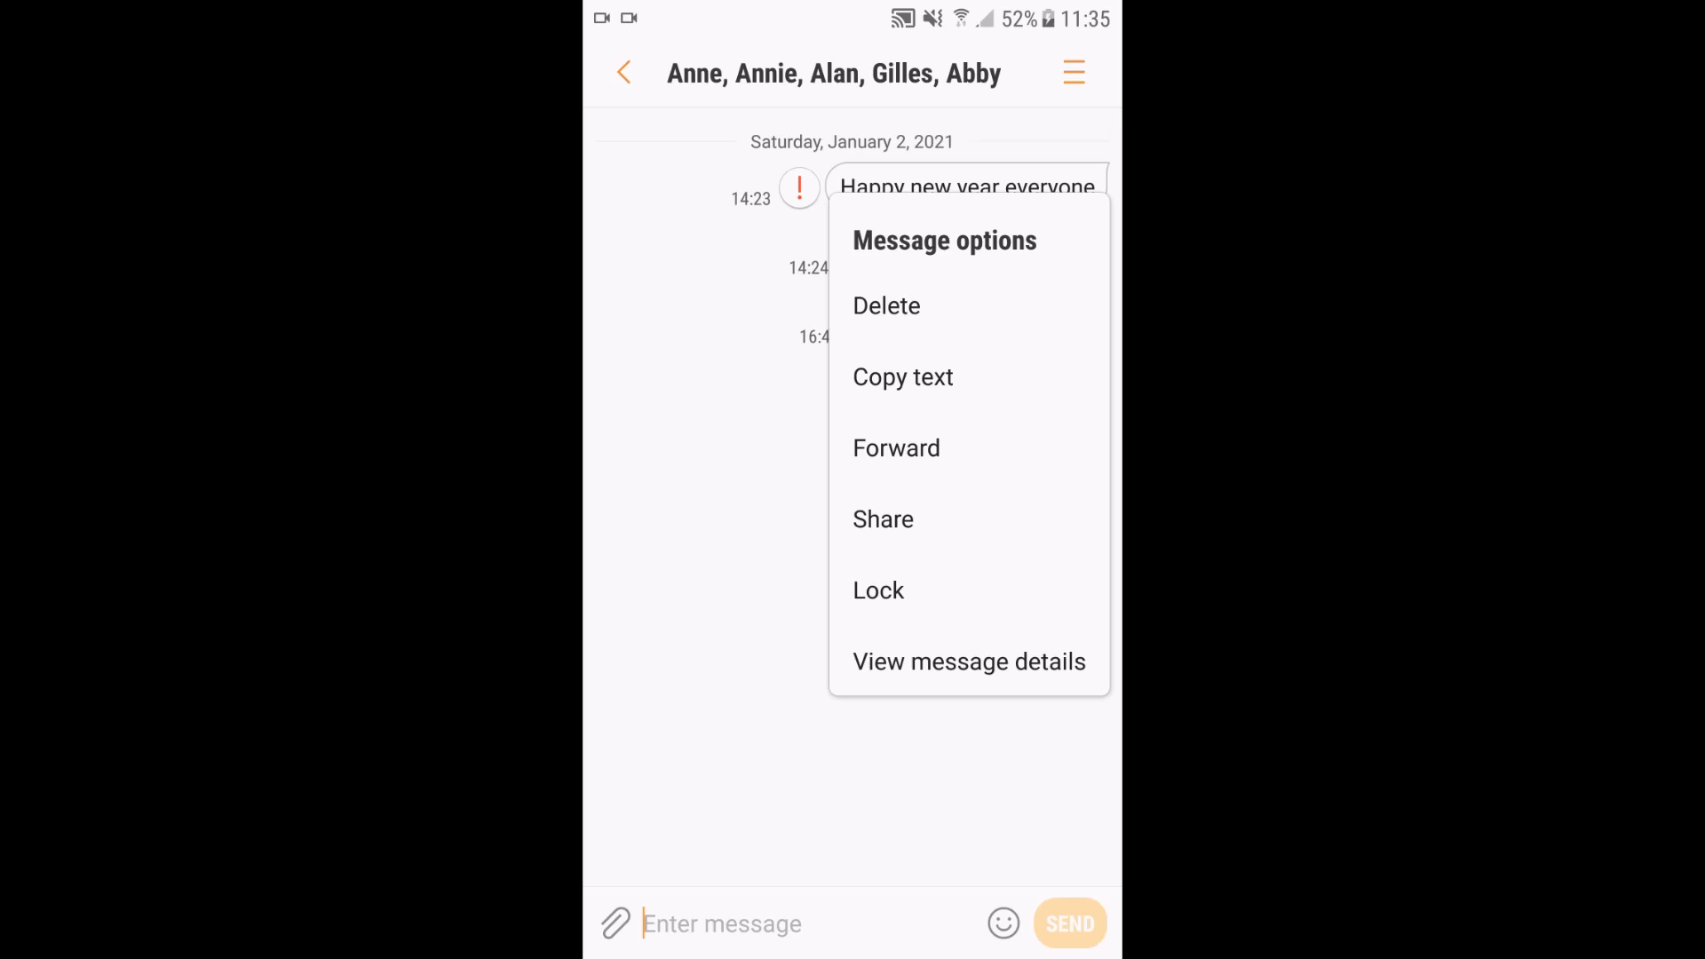
Share the message via Save to Drive as 'Happy new year.txt' in My Drive
left_click(883, 518)
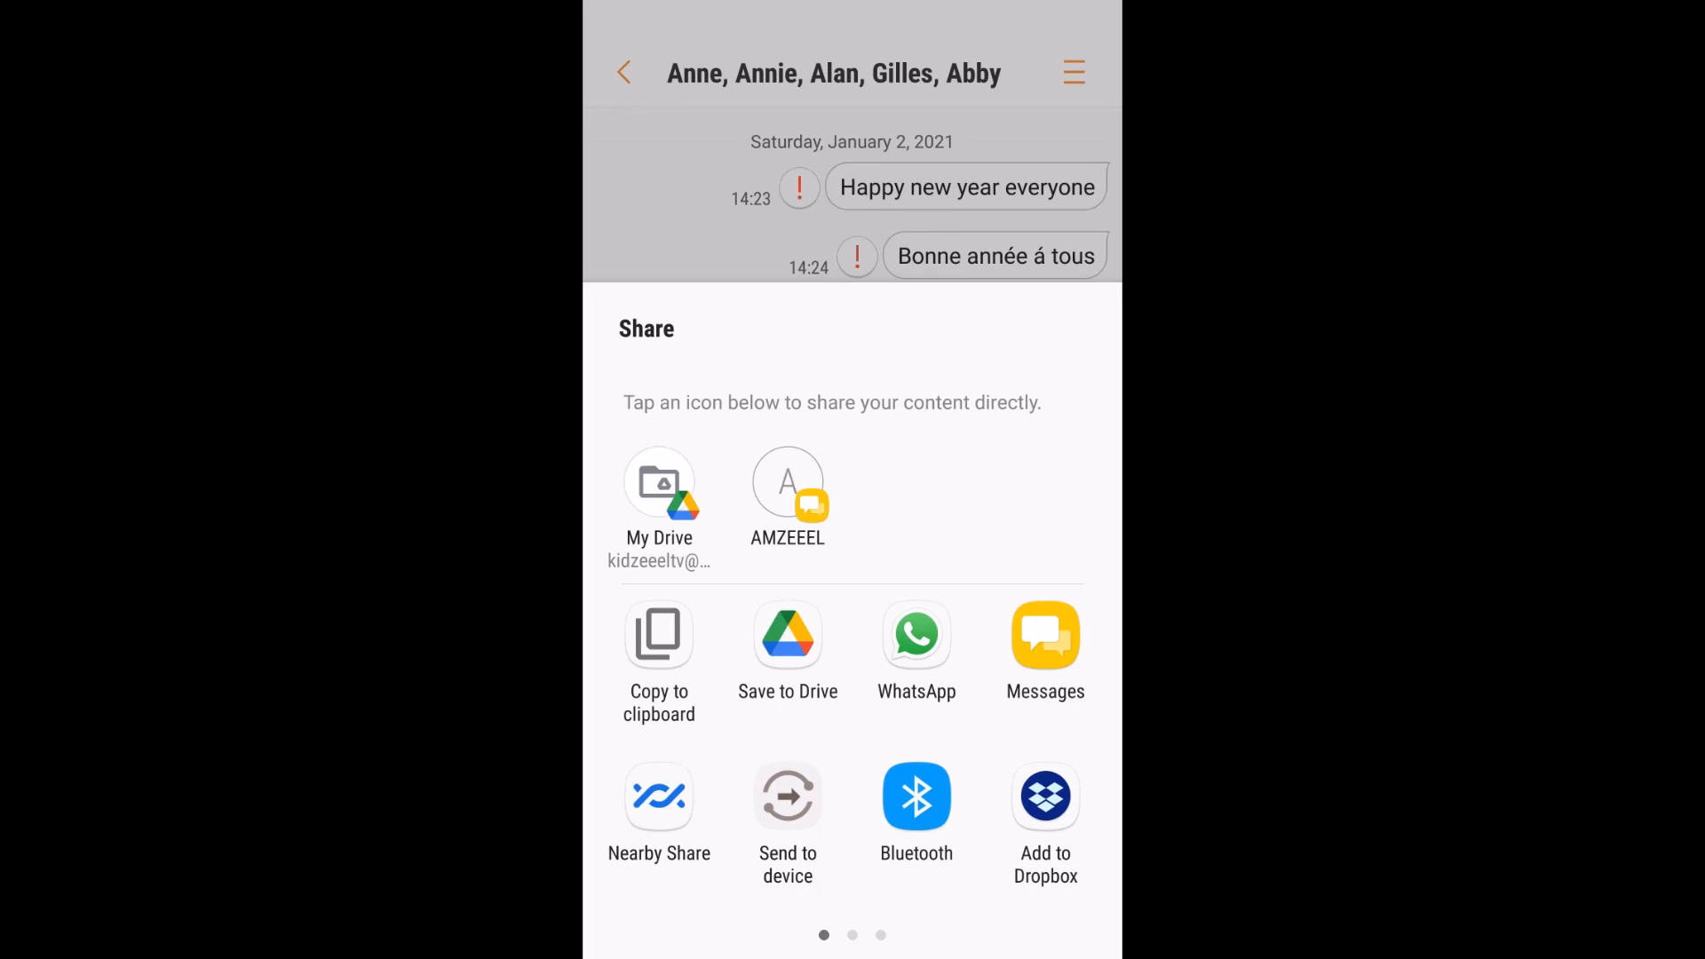
left_click(788, 634)
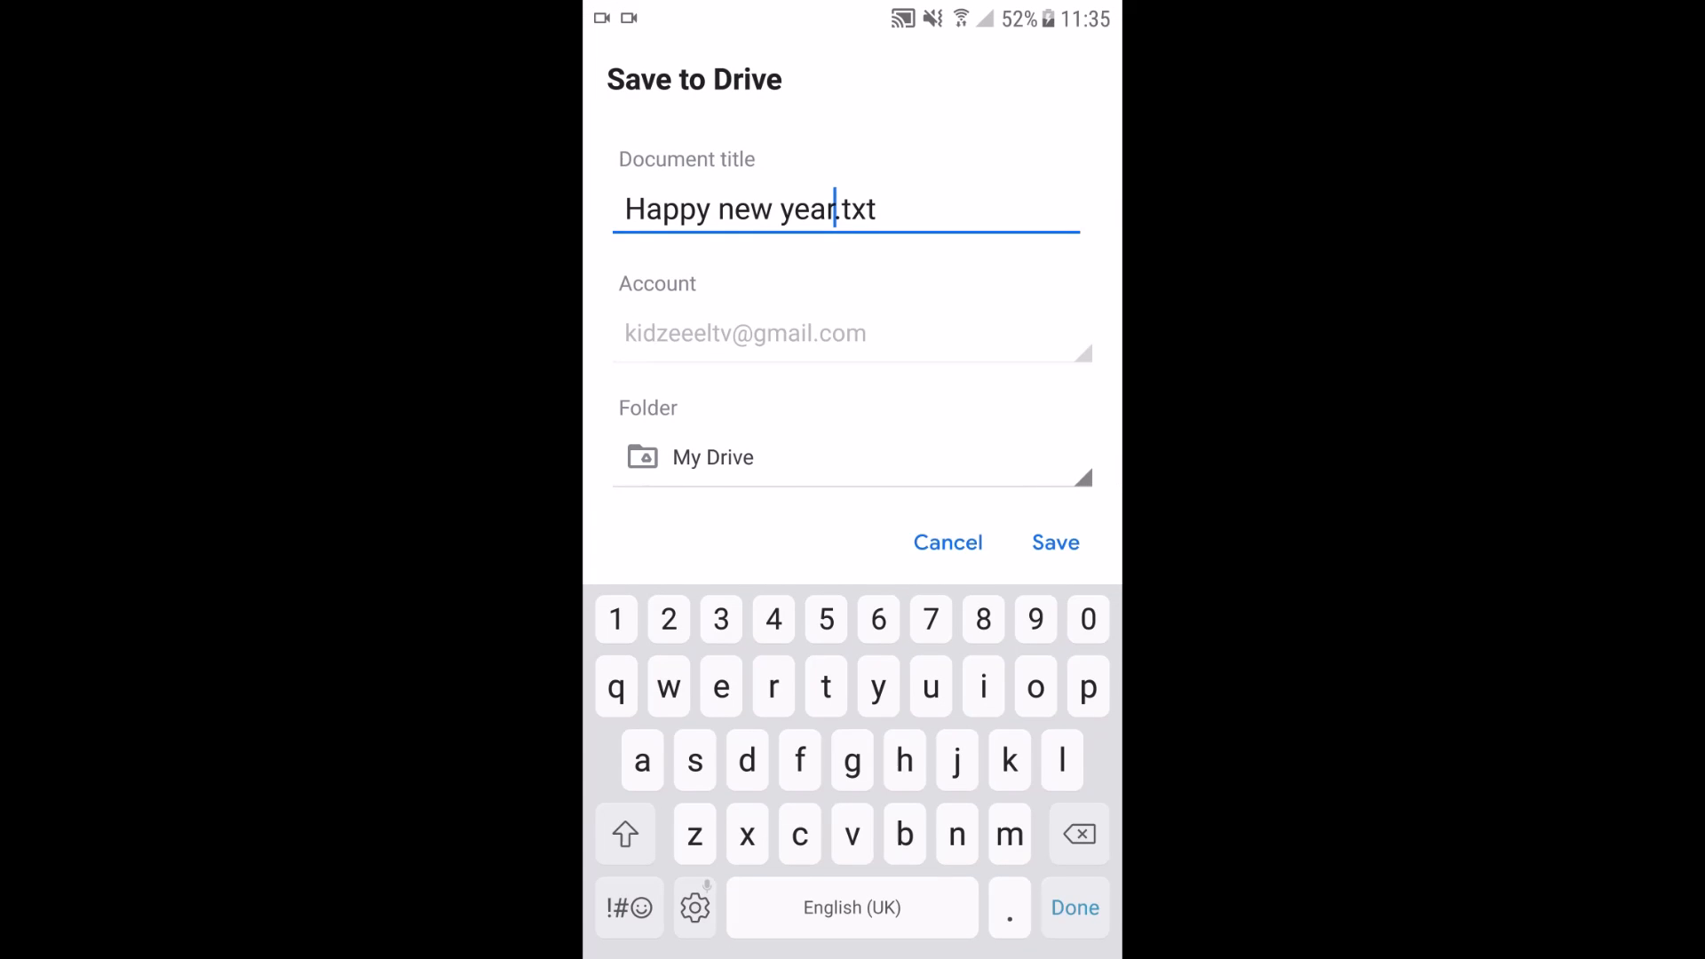
left_click(945, 542)
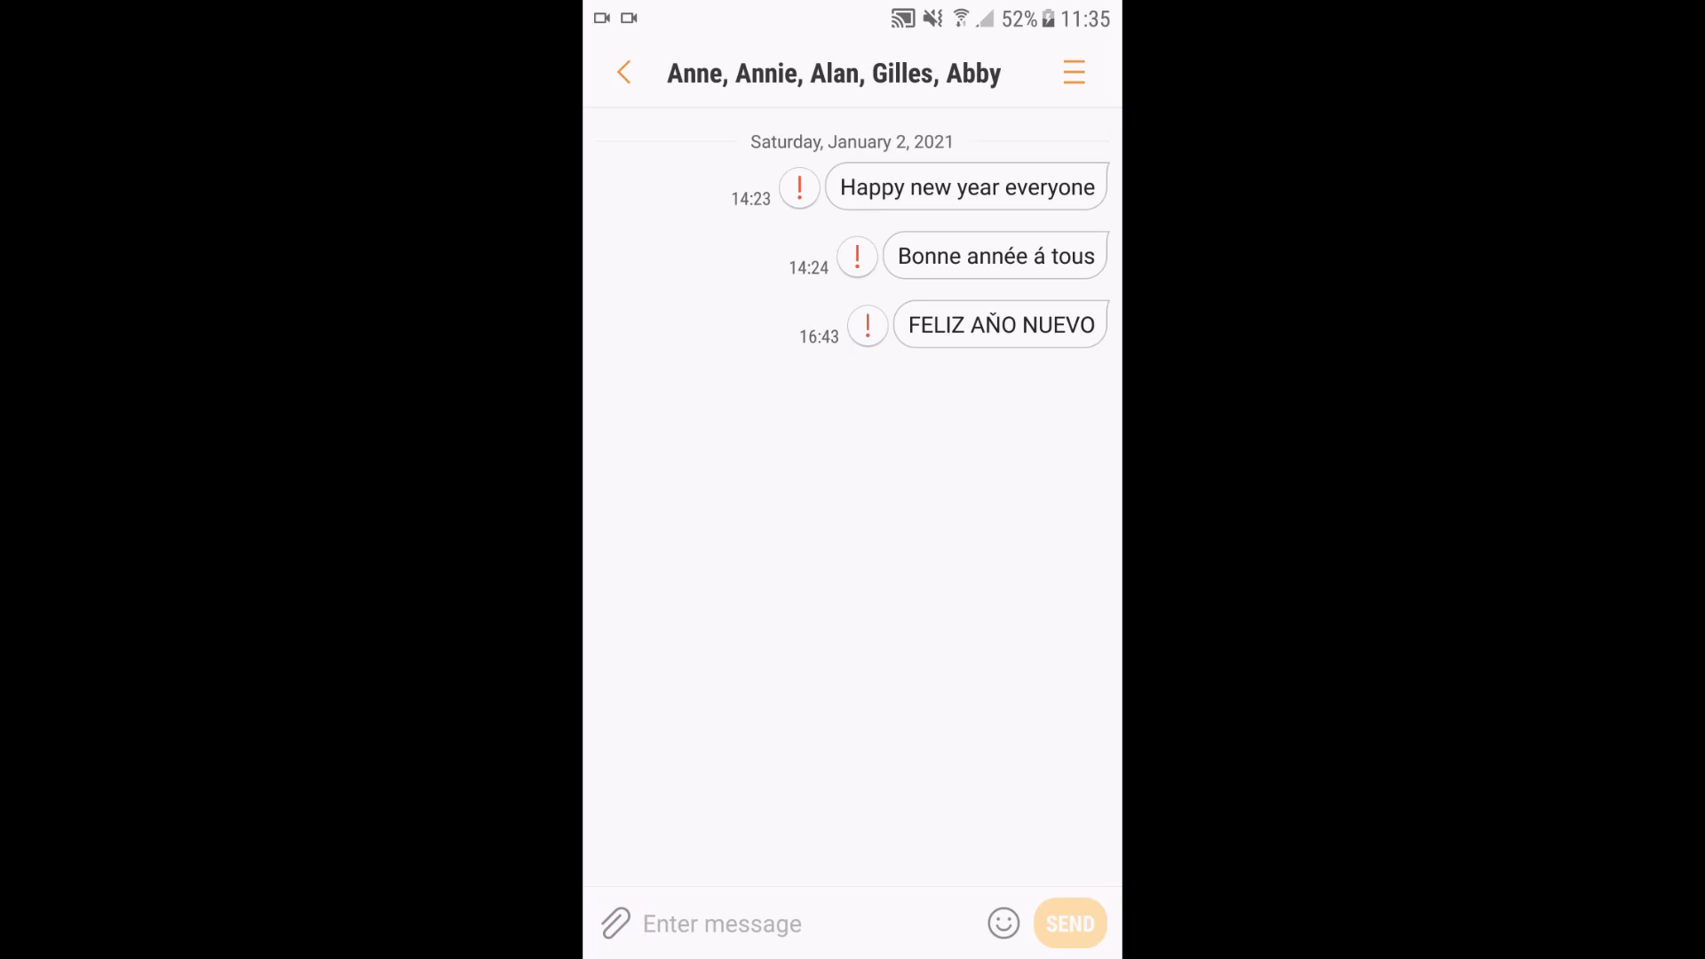
left_click(623, 72)
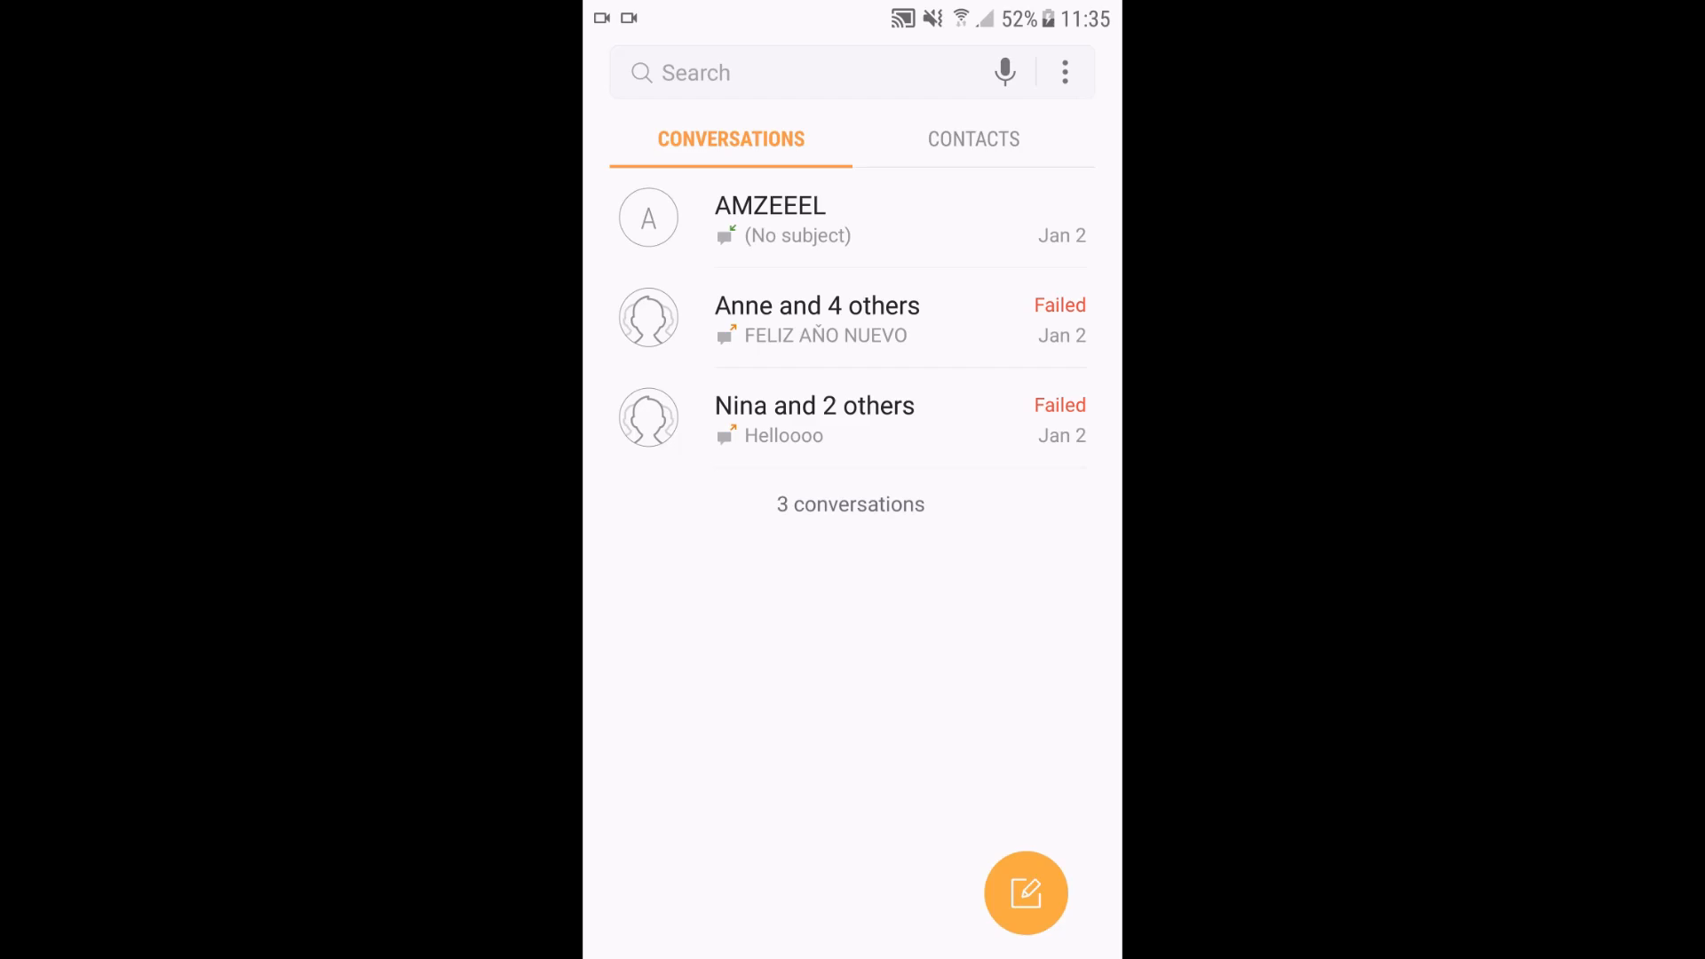